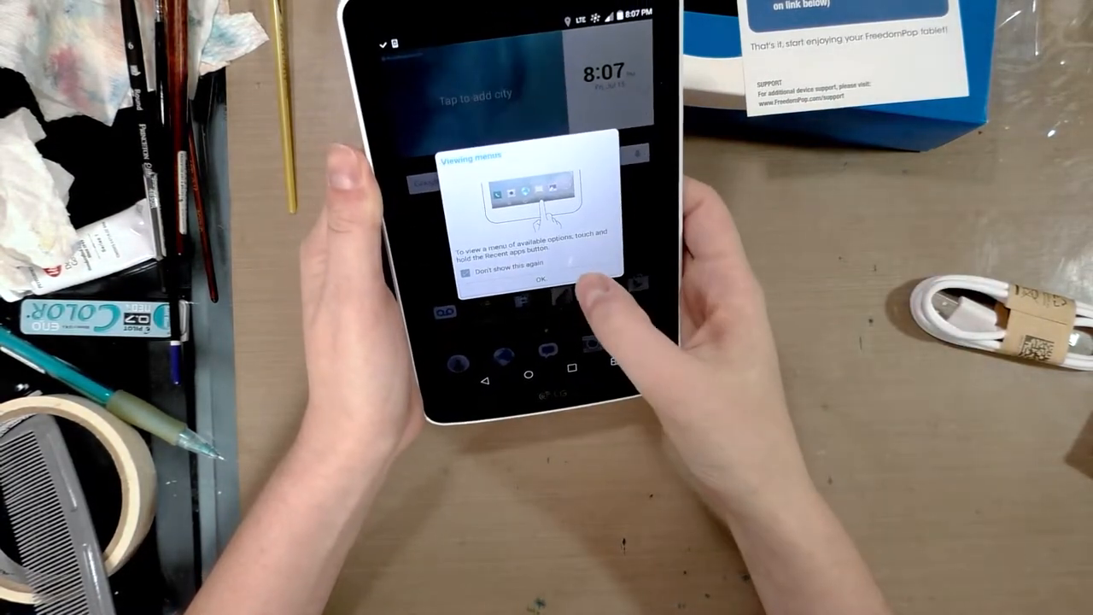
Step: Dismiss the Viewing menus tip so Google Play Store opens
left_click(517, 282)
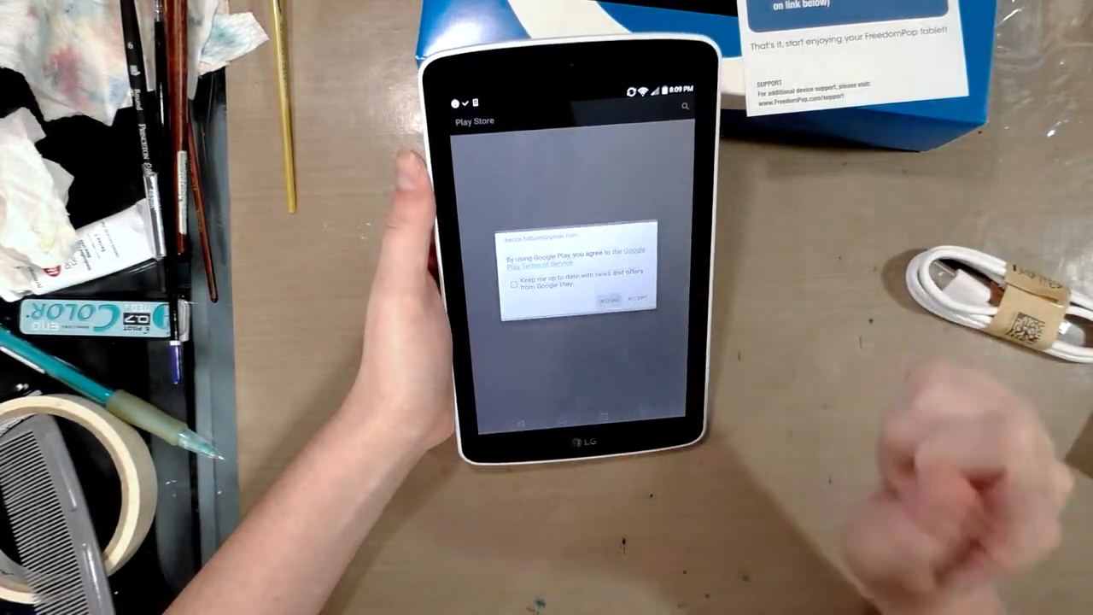
Step: Accept the Google Play Terms of Service and install Square Register - POS
left_click(636, 299)
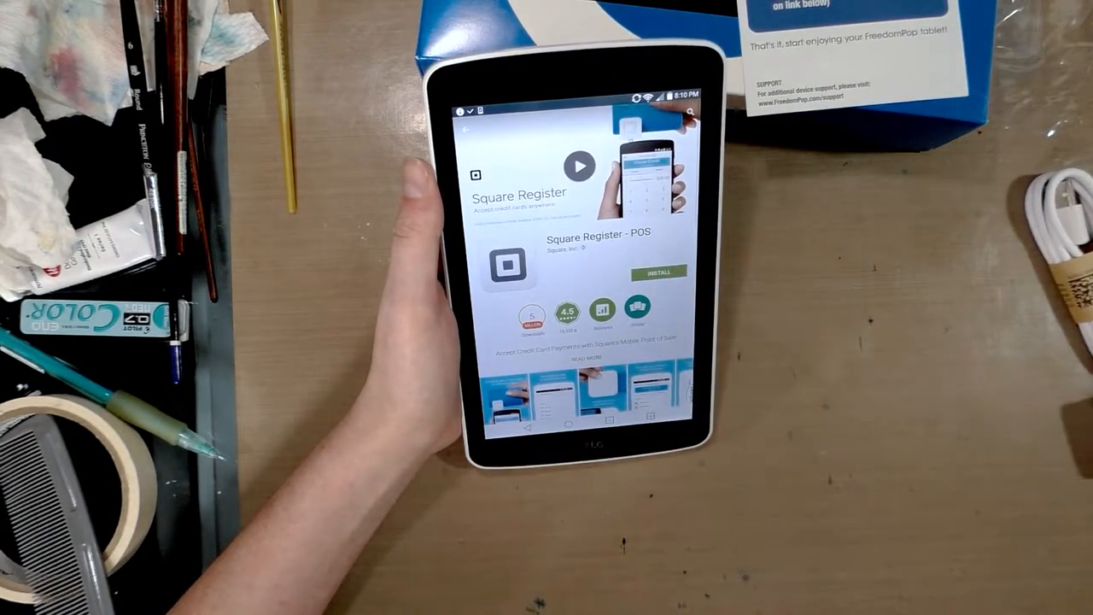
left_click(658, 272)
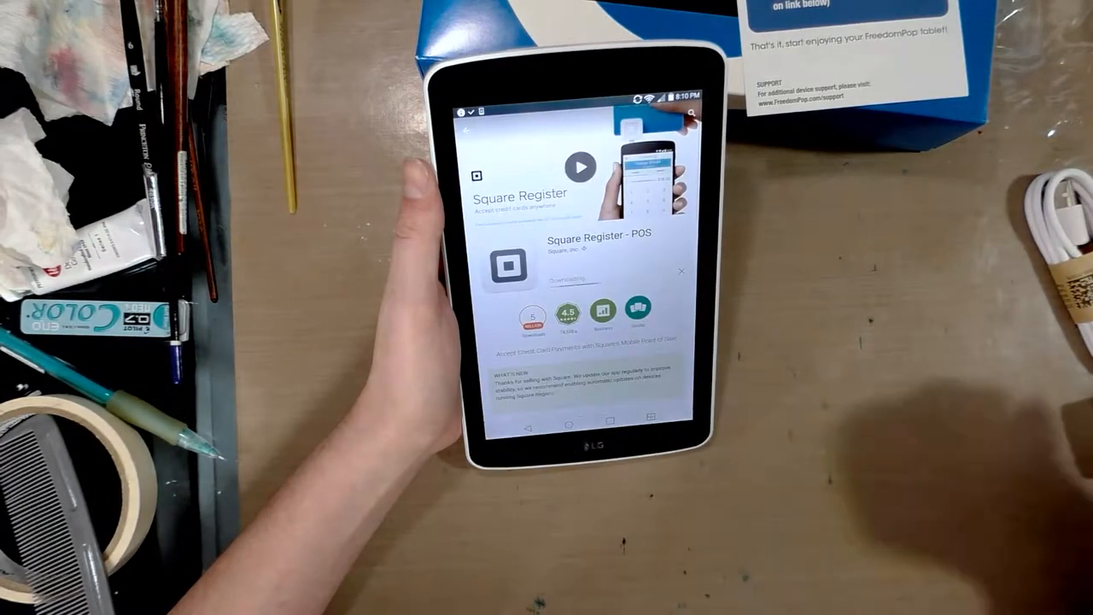